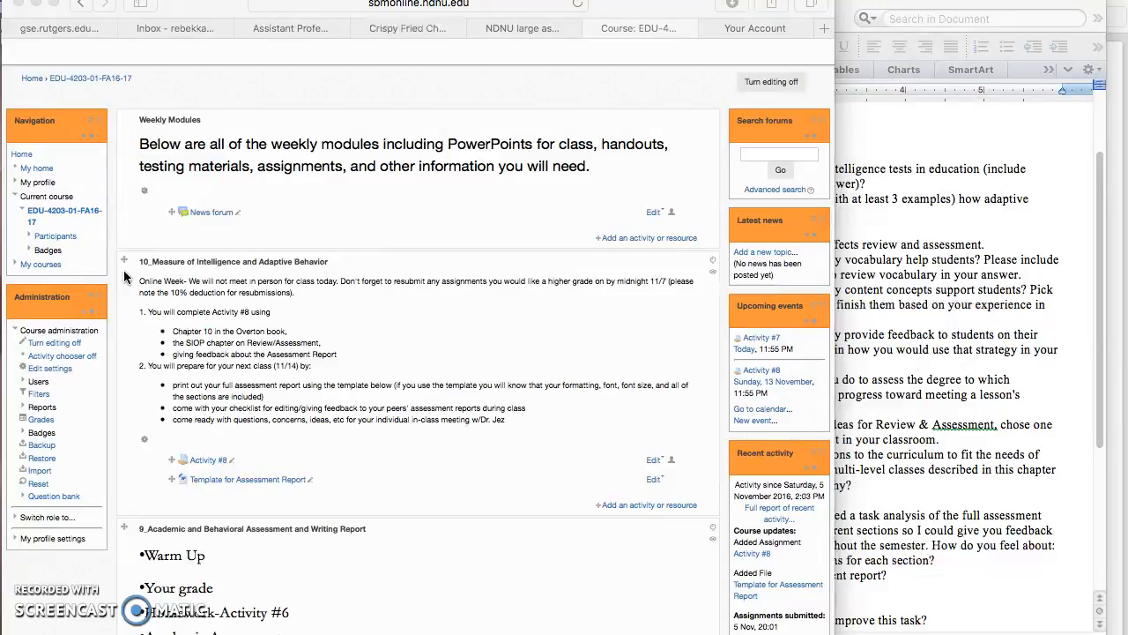
mouse_move(978, 300)
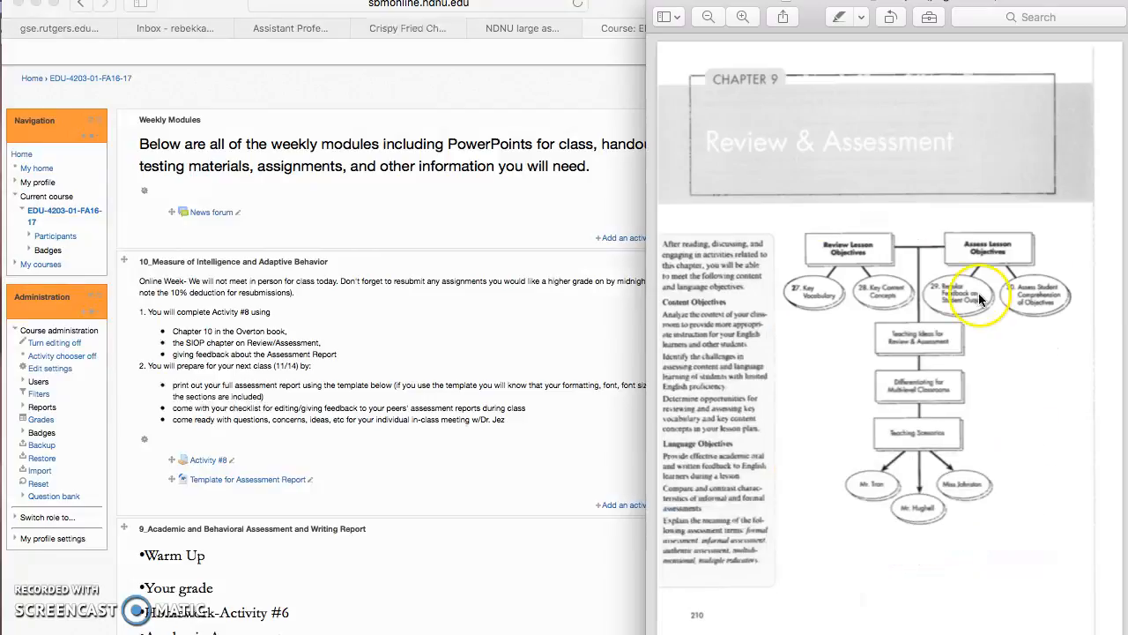
mouse_move(1031, 144)
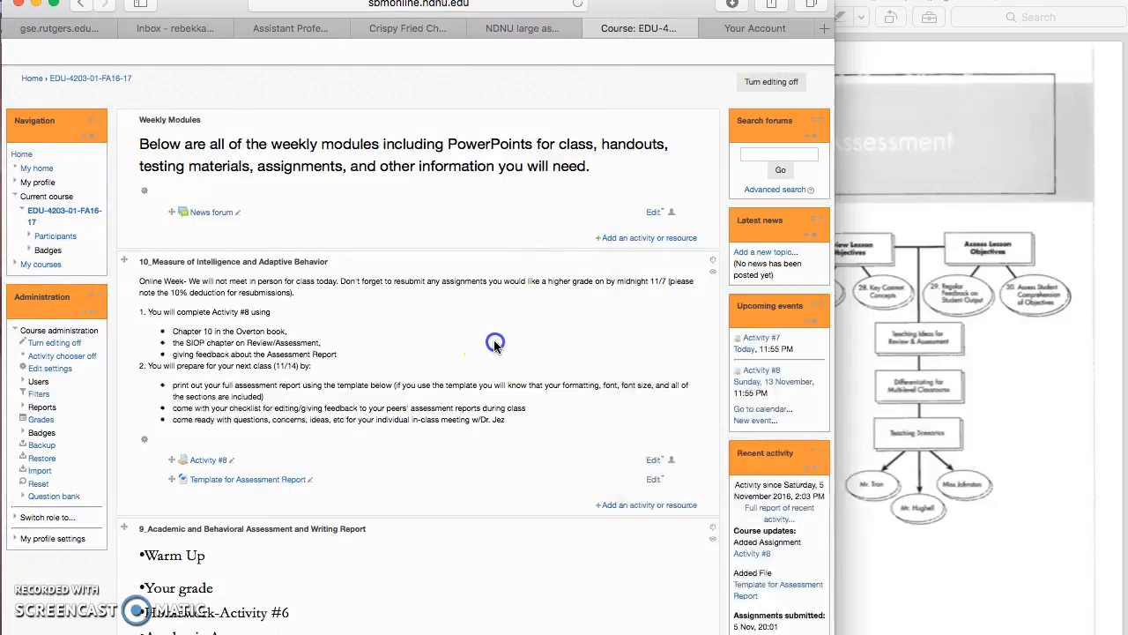
Scroll the Moodle course page slightly to keep the week-10 module in view.
scroll("down", 3)
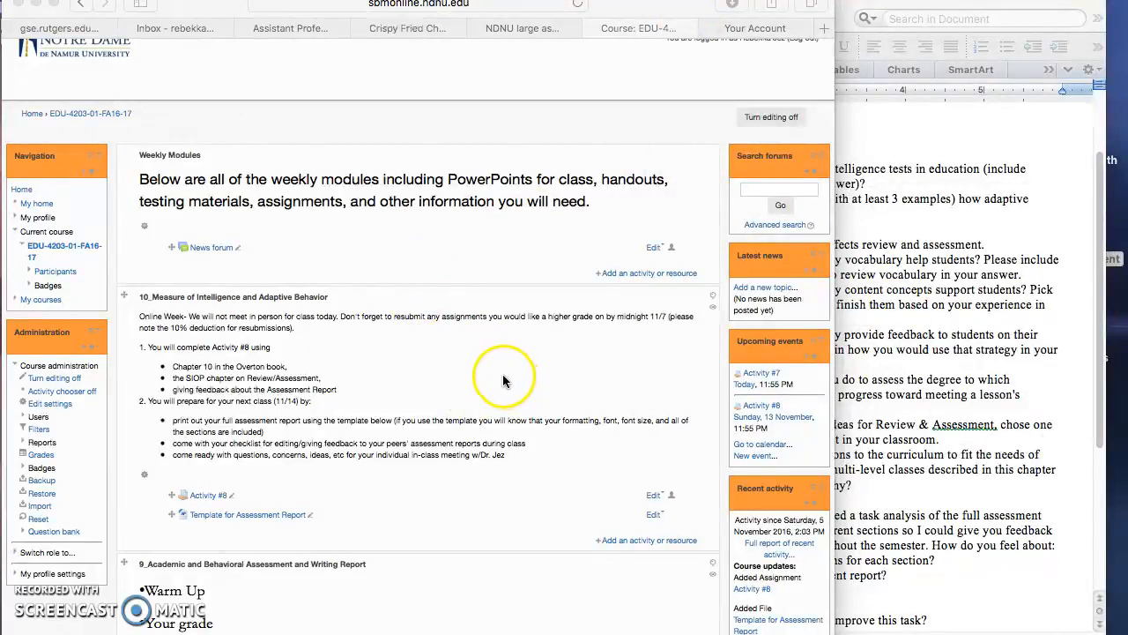
mouse_move(925, 278)
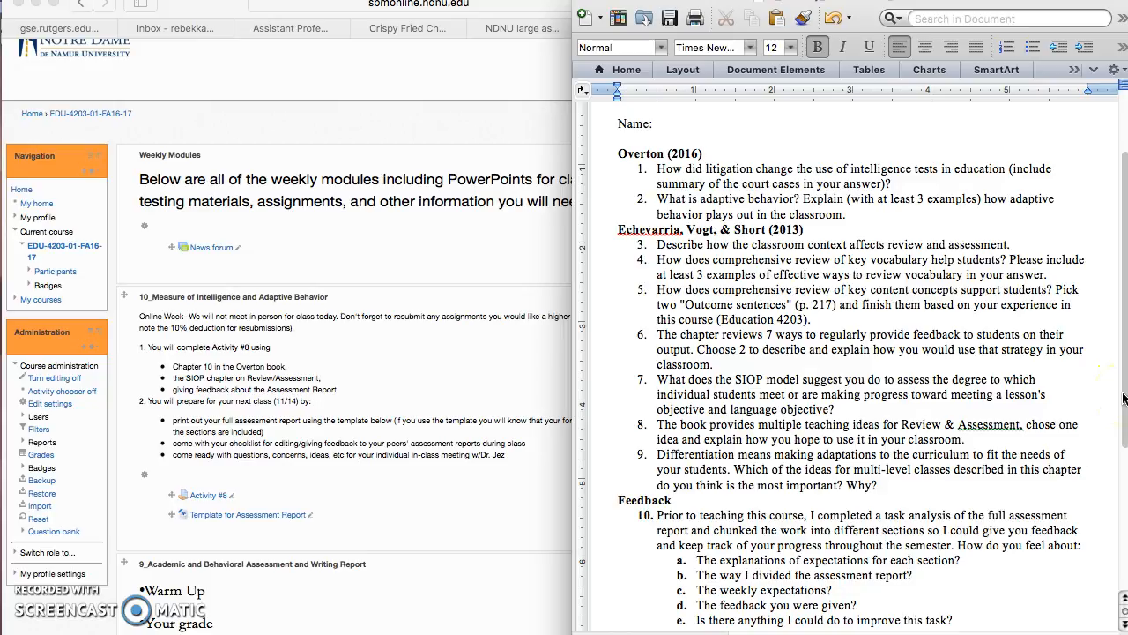
scroll("down", 3)
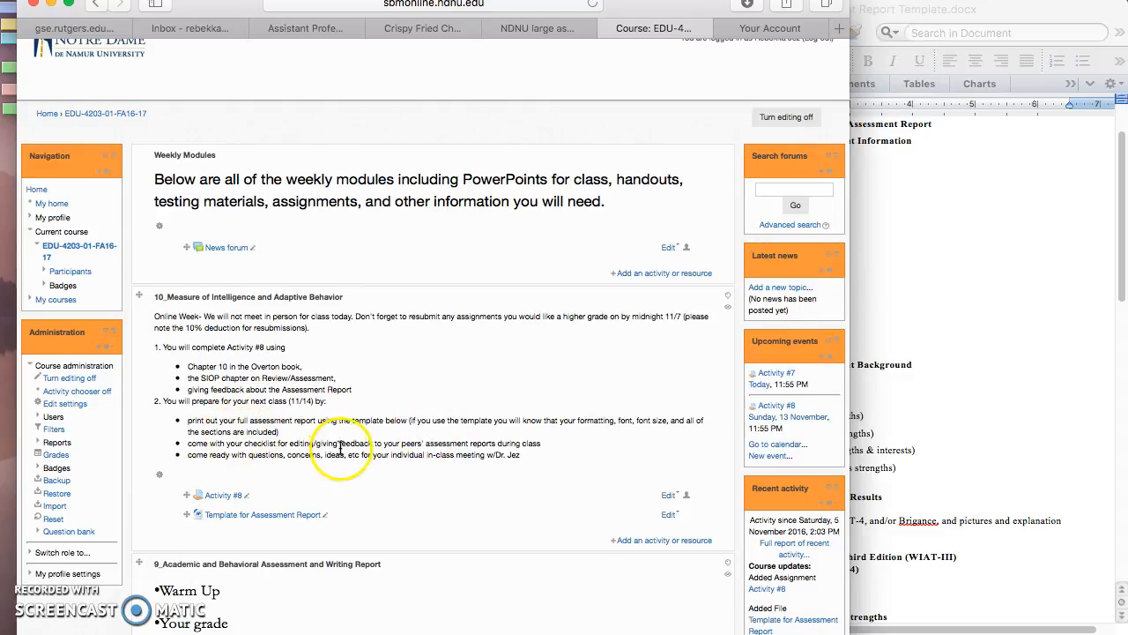
mouse_move(638, 473)
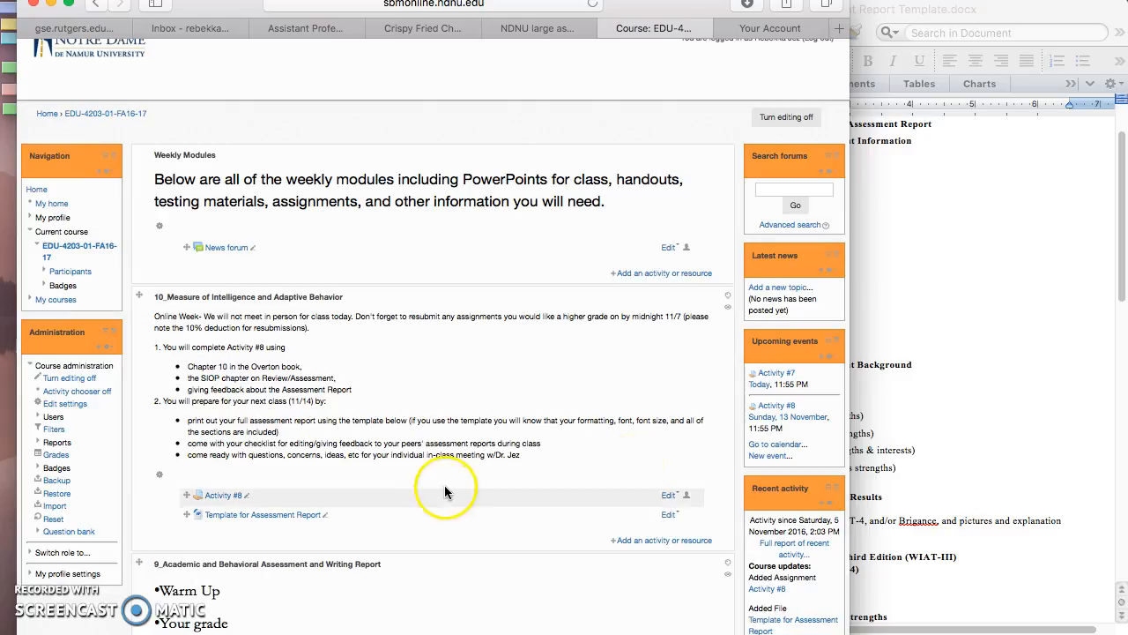
mouse_move(568, 450)
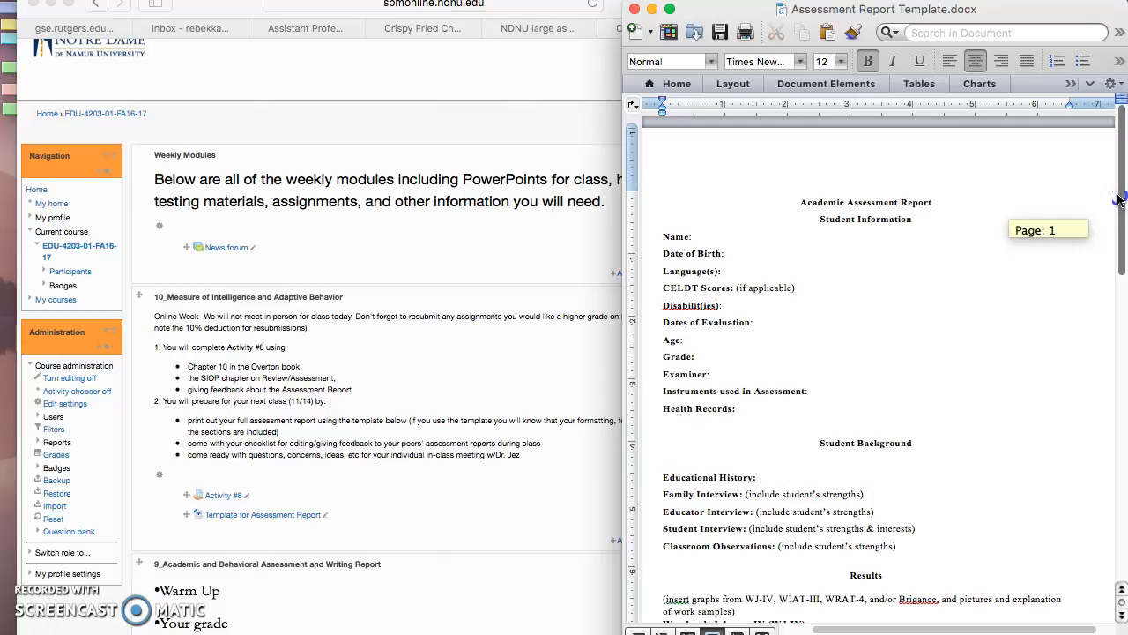
scroll("down", 3)
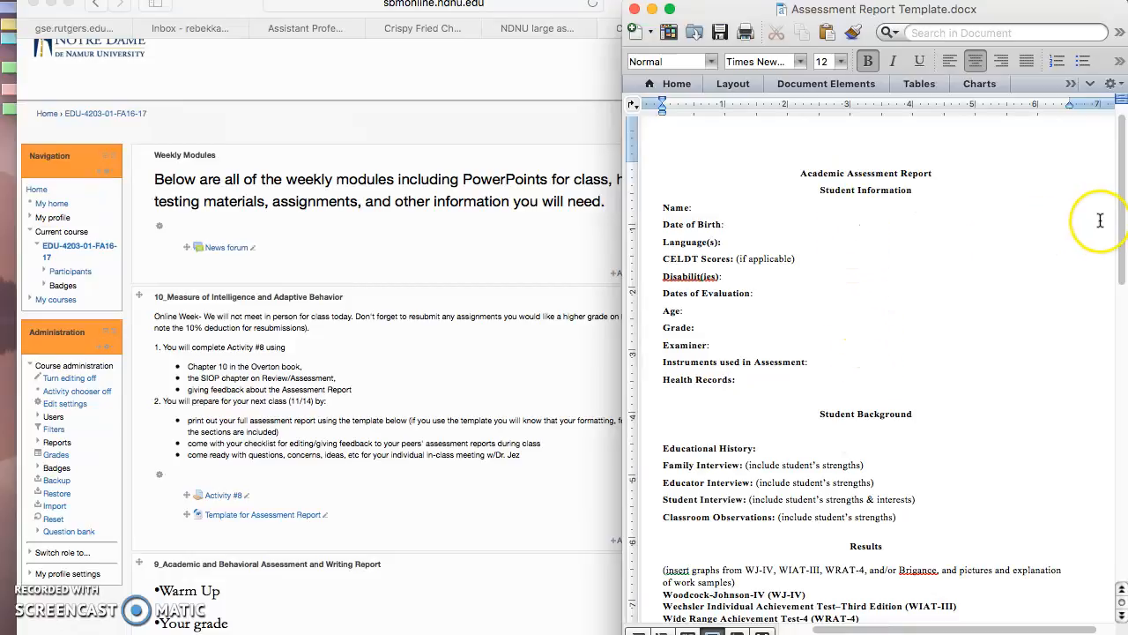
mouse_move(938, 226)
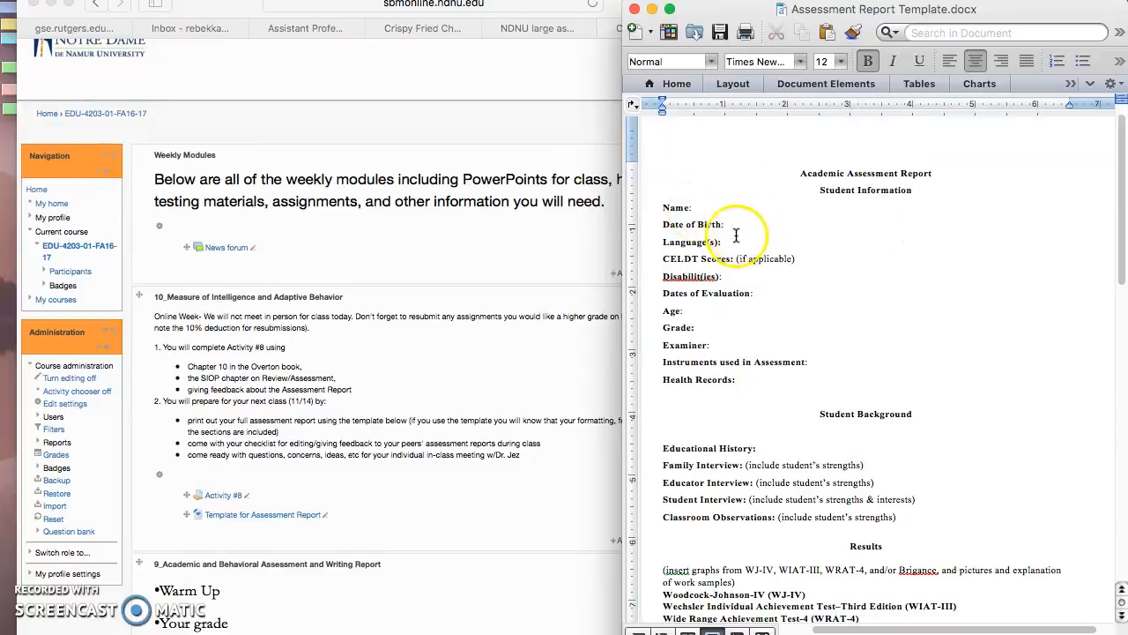
mouse_move(733, 278)
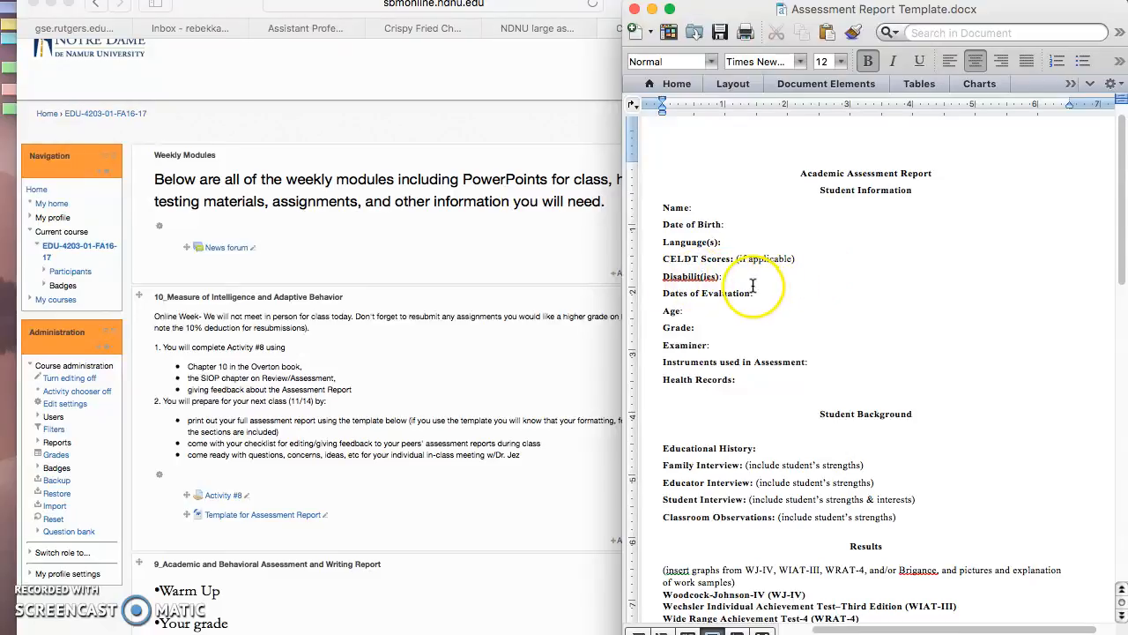
mouse_move(691, 274)
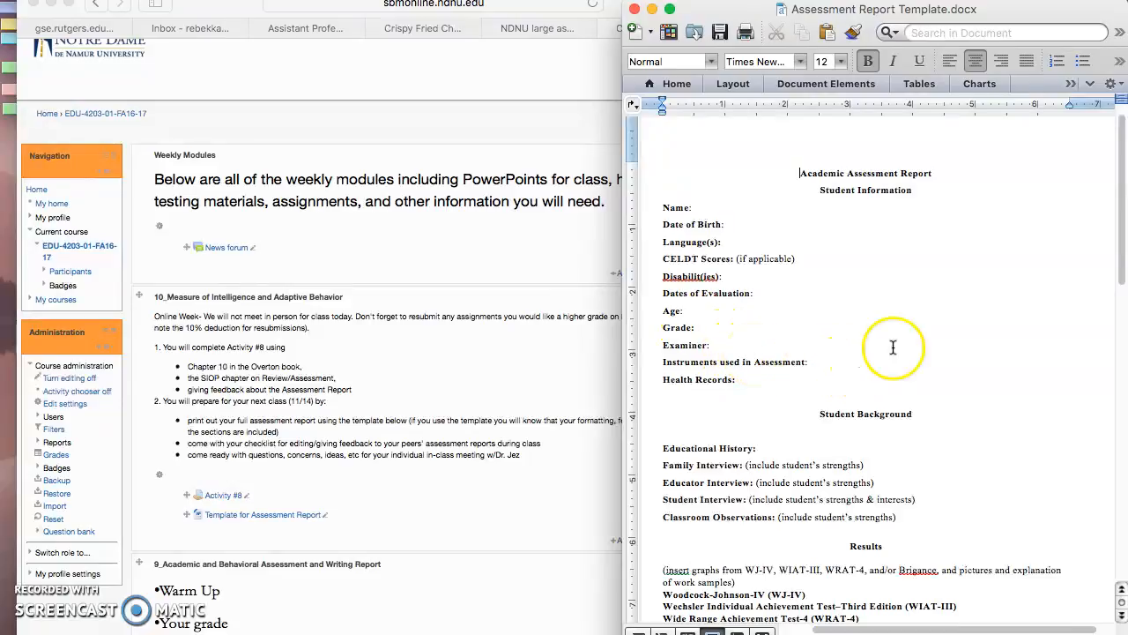
mouse_move(816, 370)
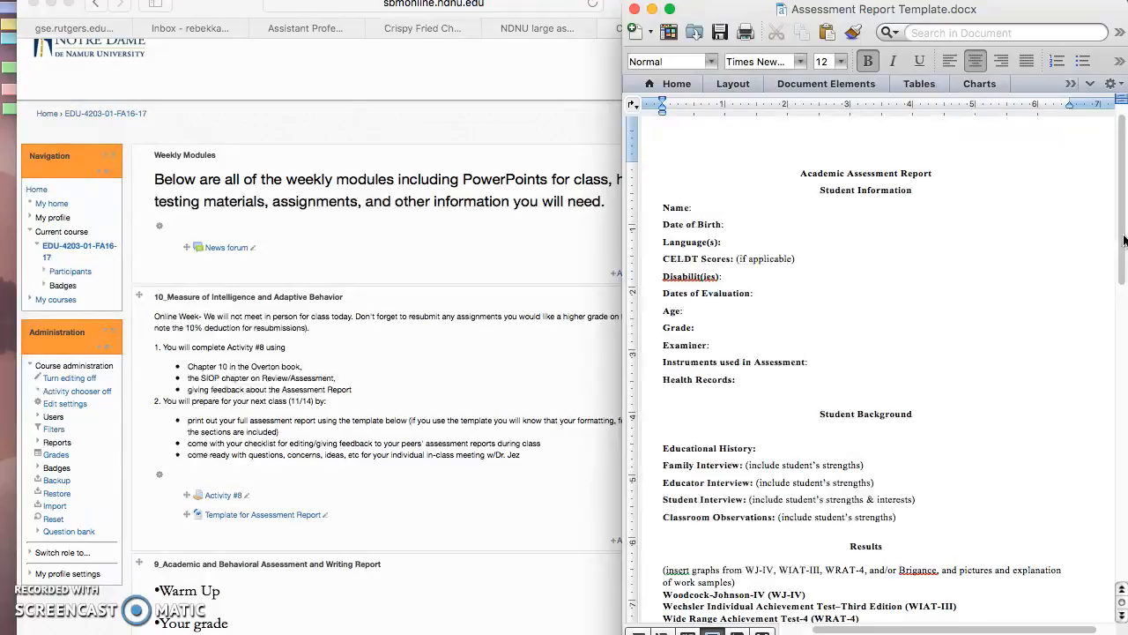
left_click(801, 173)
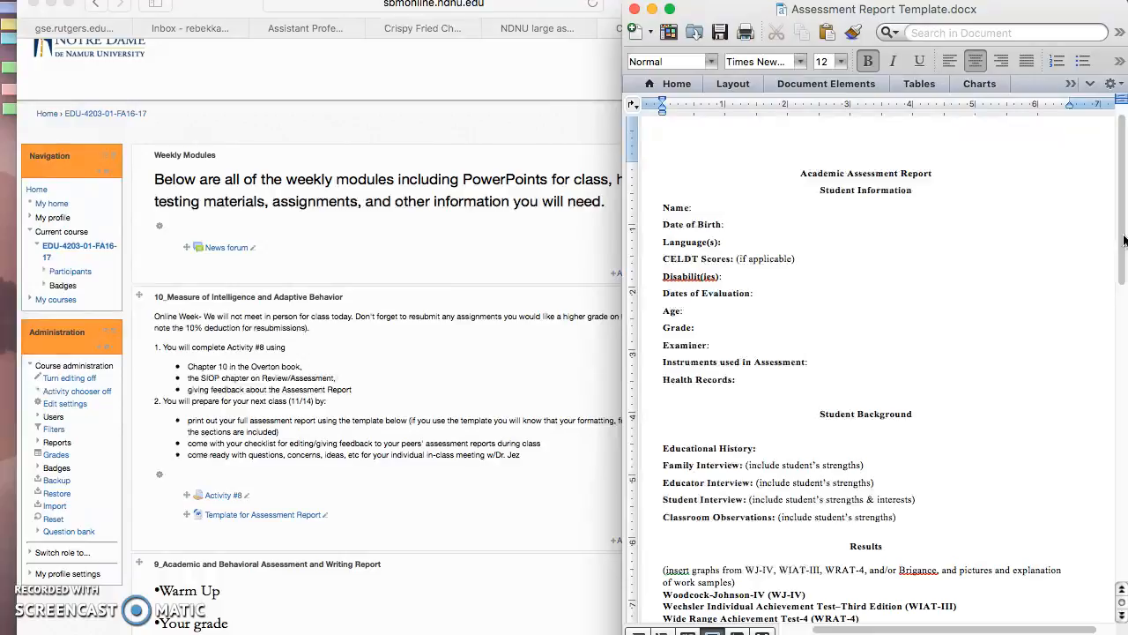
left_click(800, 172)
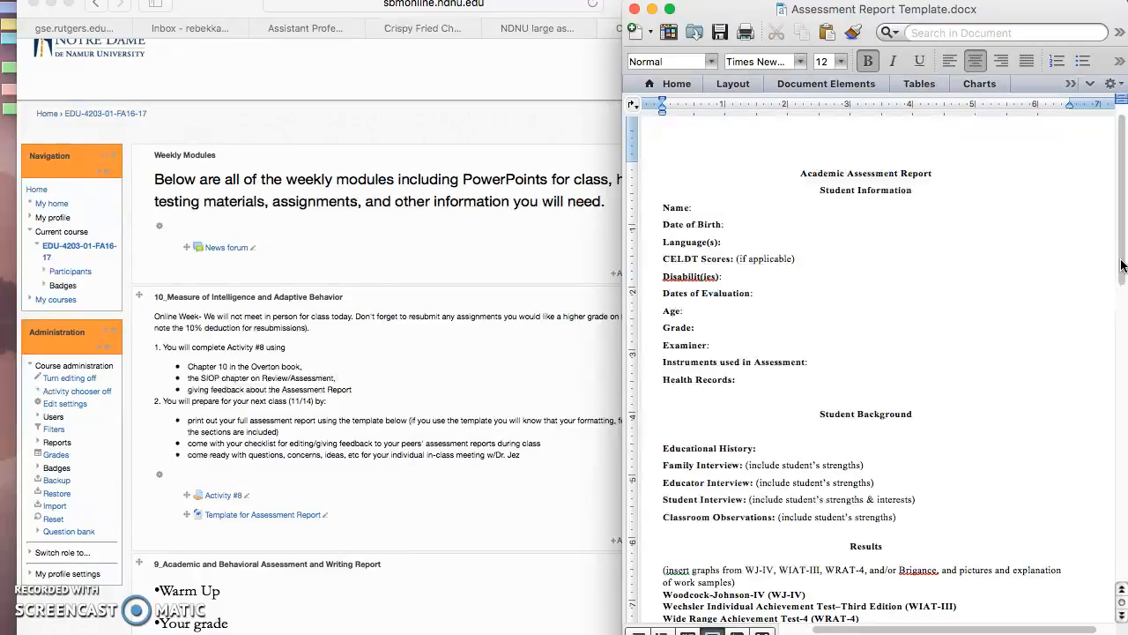
left_click(801, 173)
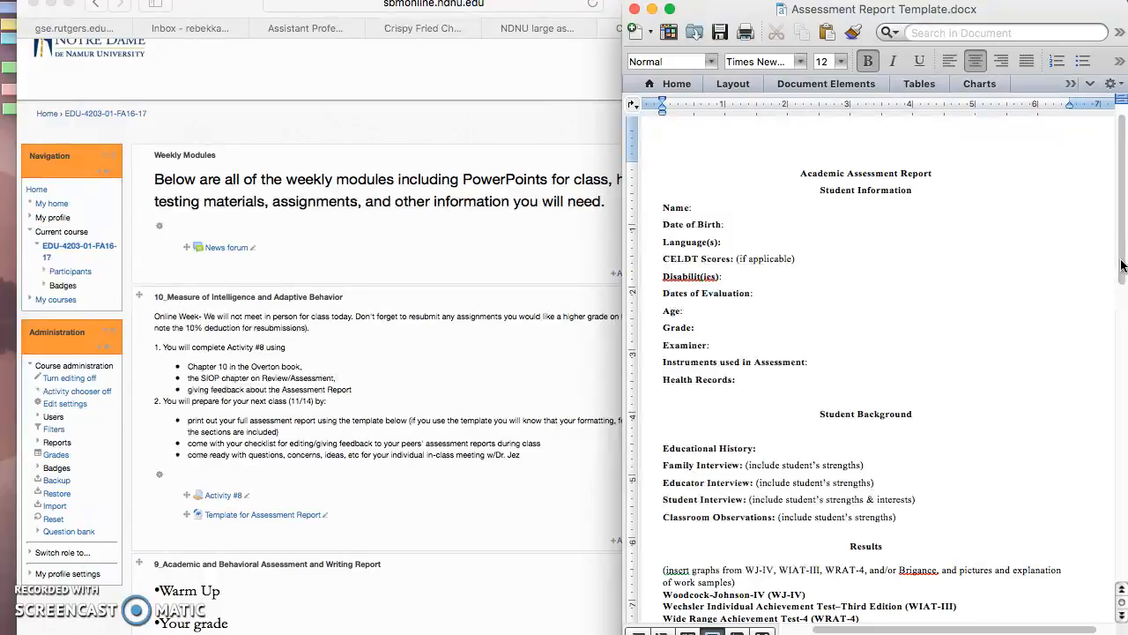
Scroll the template down to the Student Background, Results, Strengths and Suggested IEP Goals sections.
scroll("down", 3)
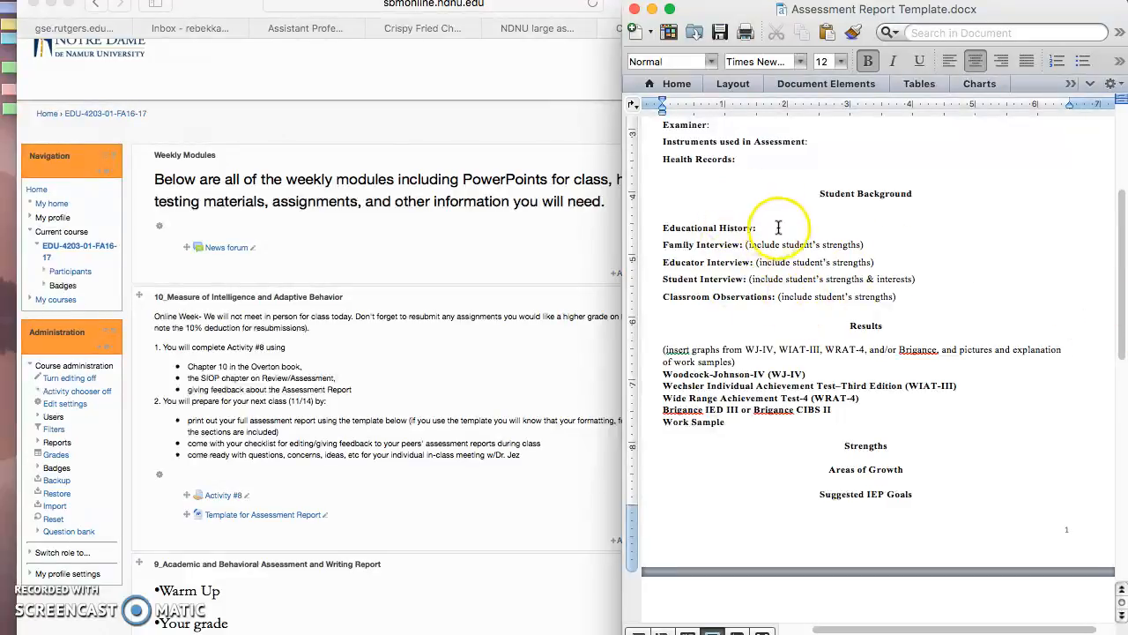
mouse_move(728, 253)
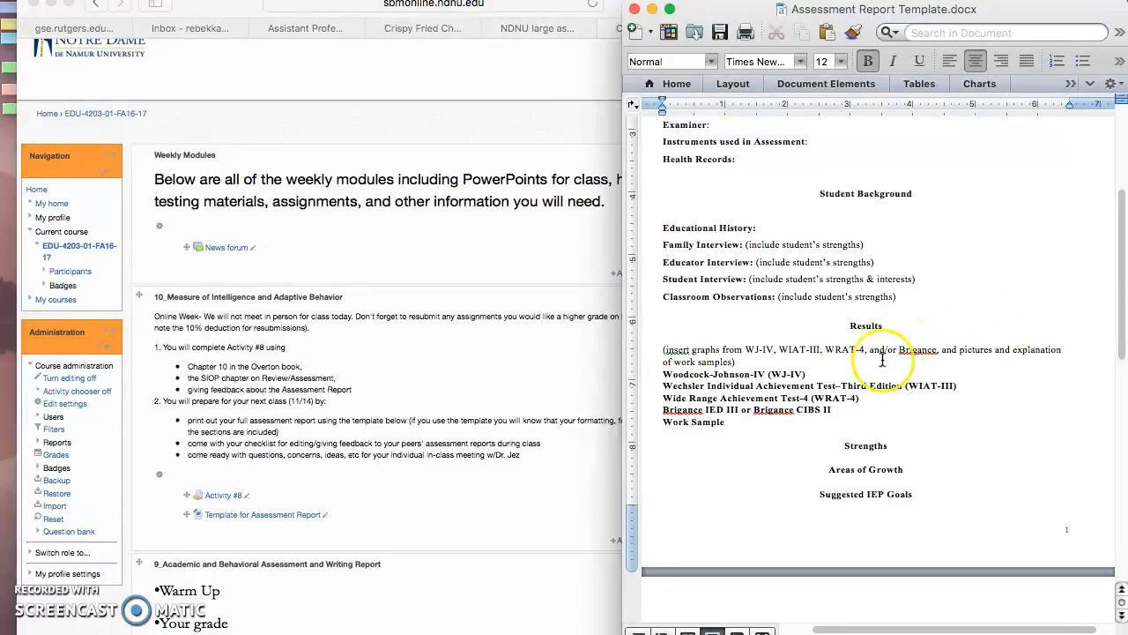
mouse_move(1019, 311)
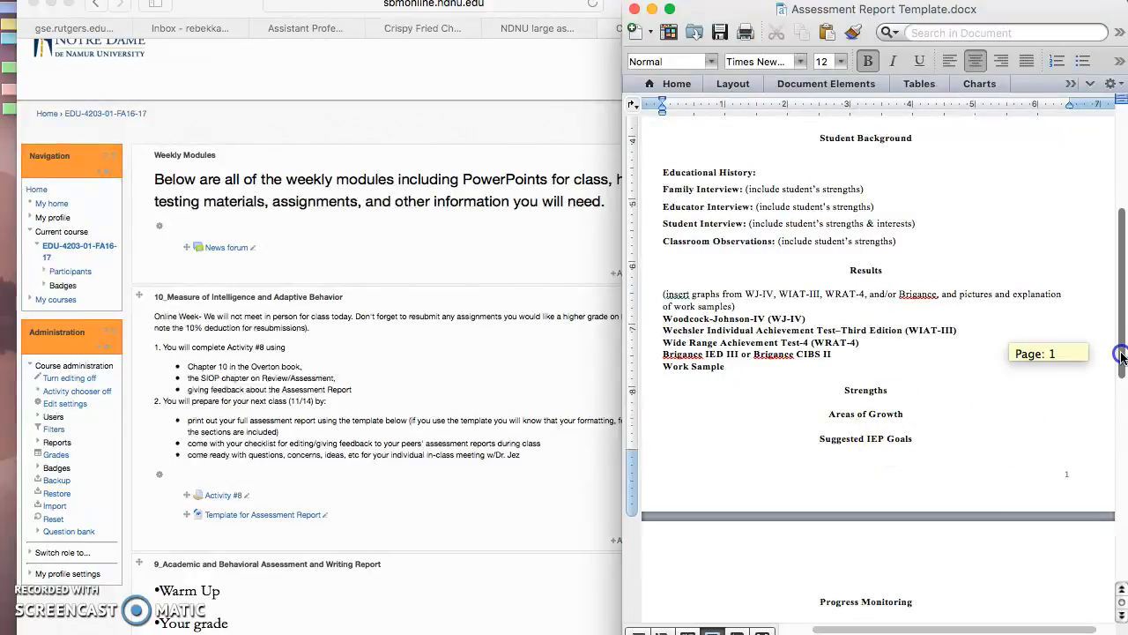
Scroll to page 2 showing Progress Monitoring, Collaboration and the reflection questions.
scroll("down", 3)
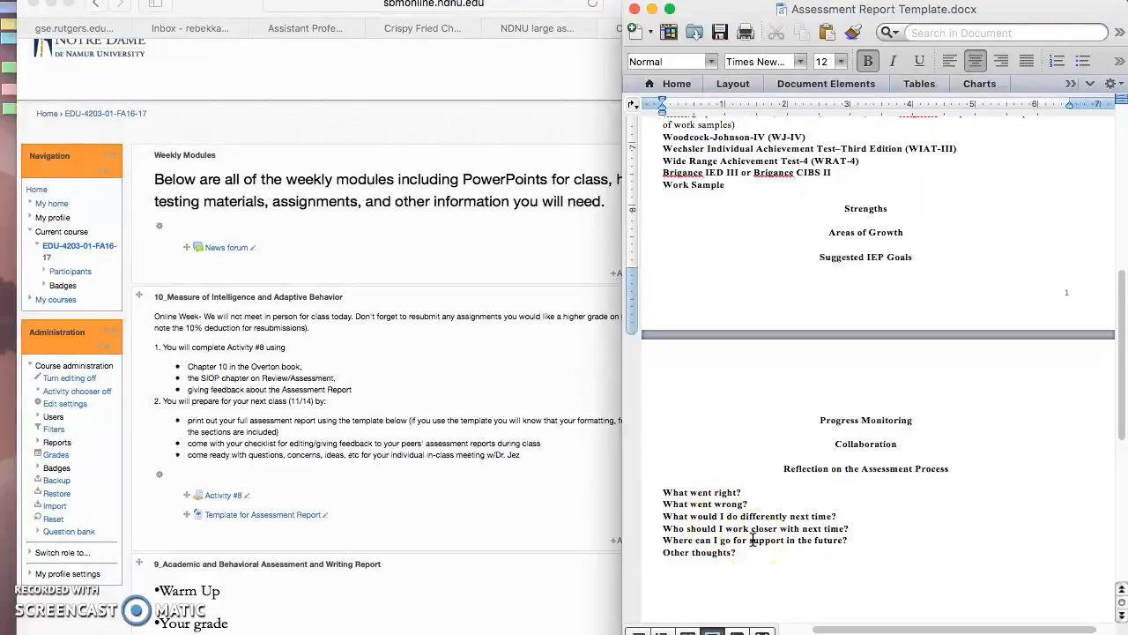
mouse_move(902, 536)
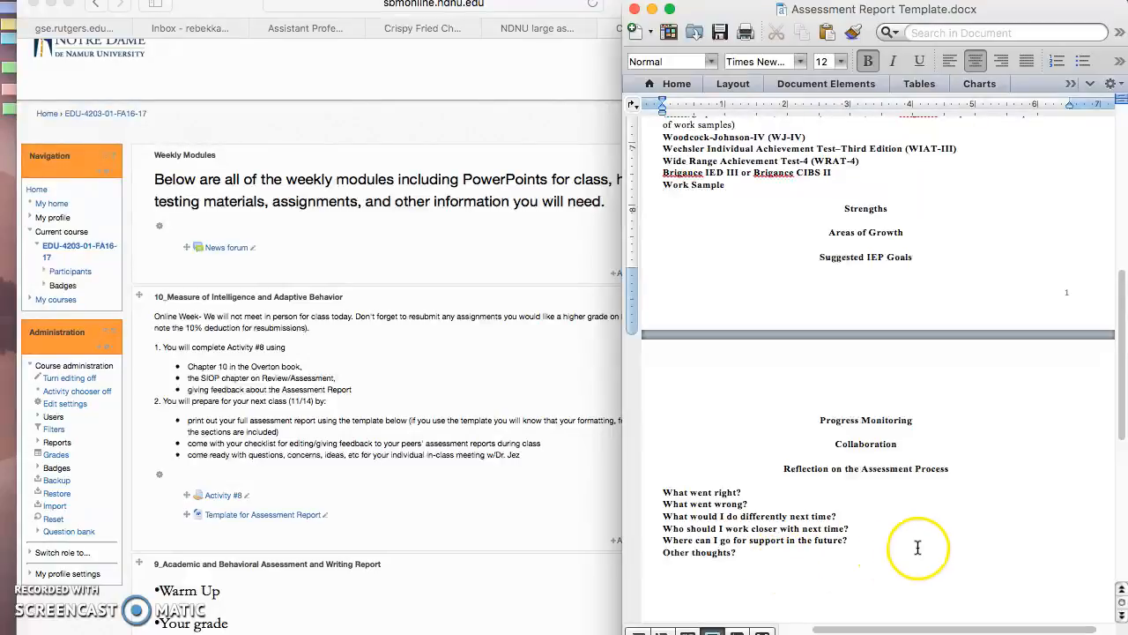
mouse_move(1121, 432)
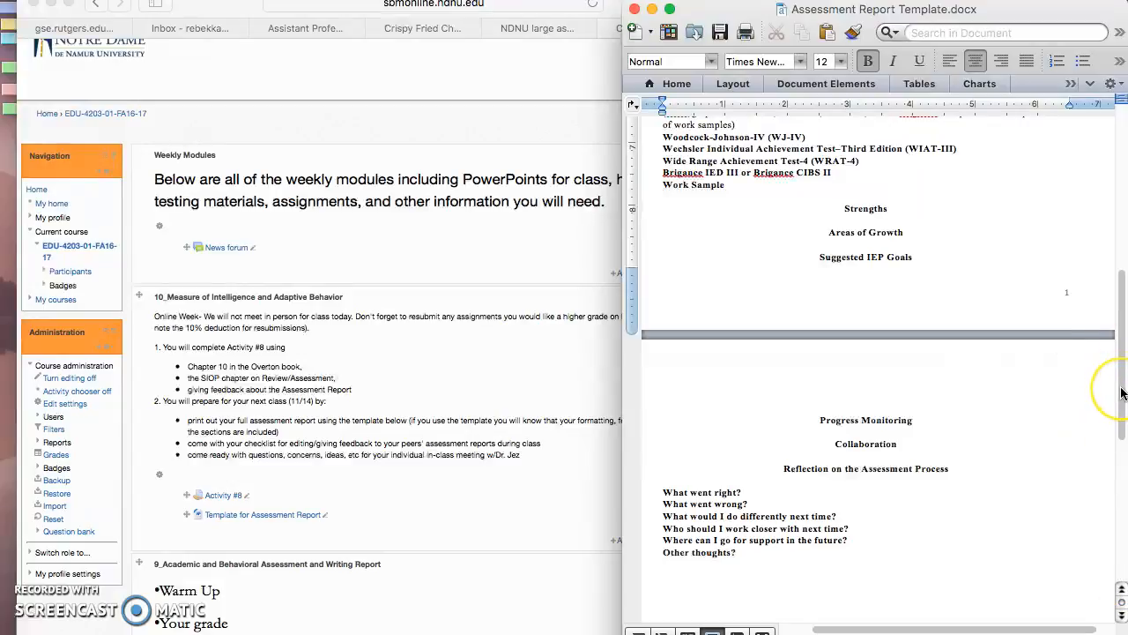
mouse_move(1107, 391)
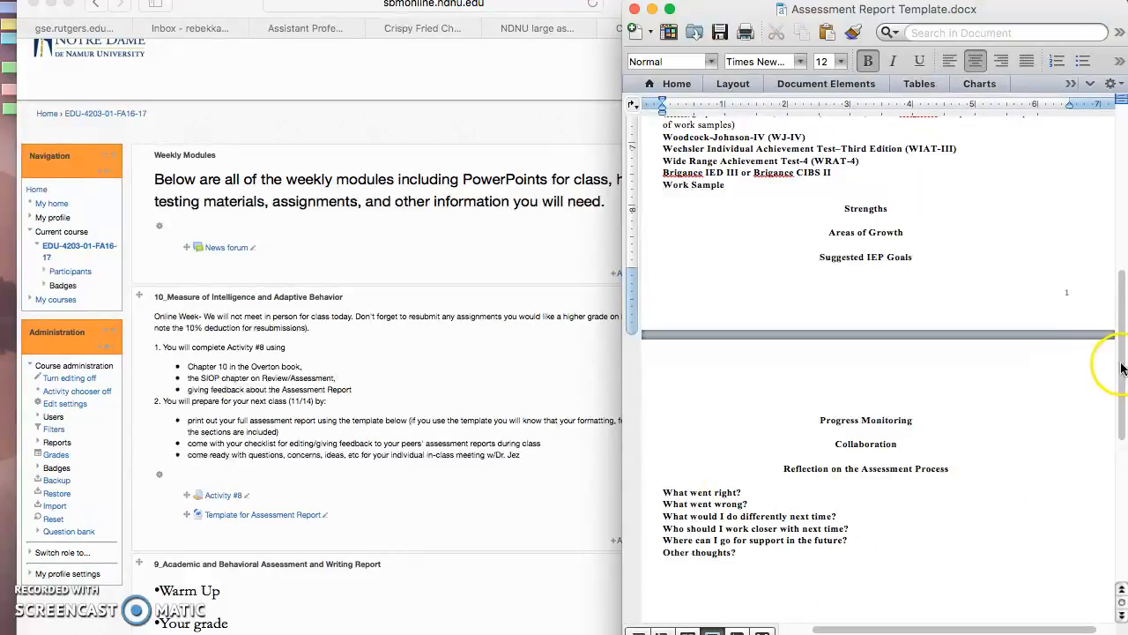
mouse_move(1043, 303)
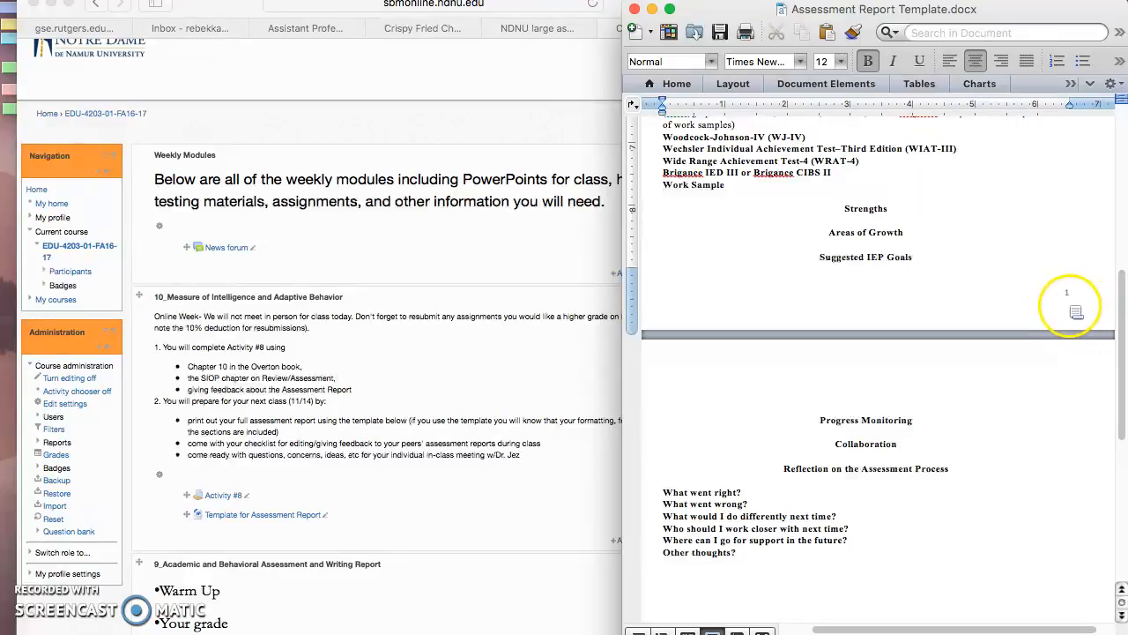
mouse_move(811, 278)
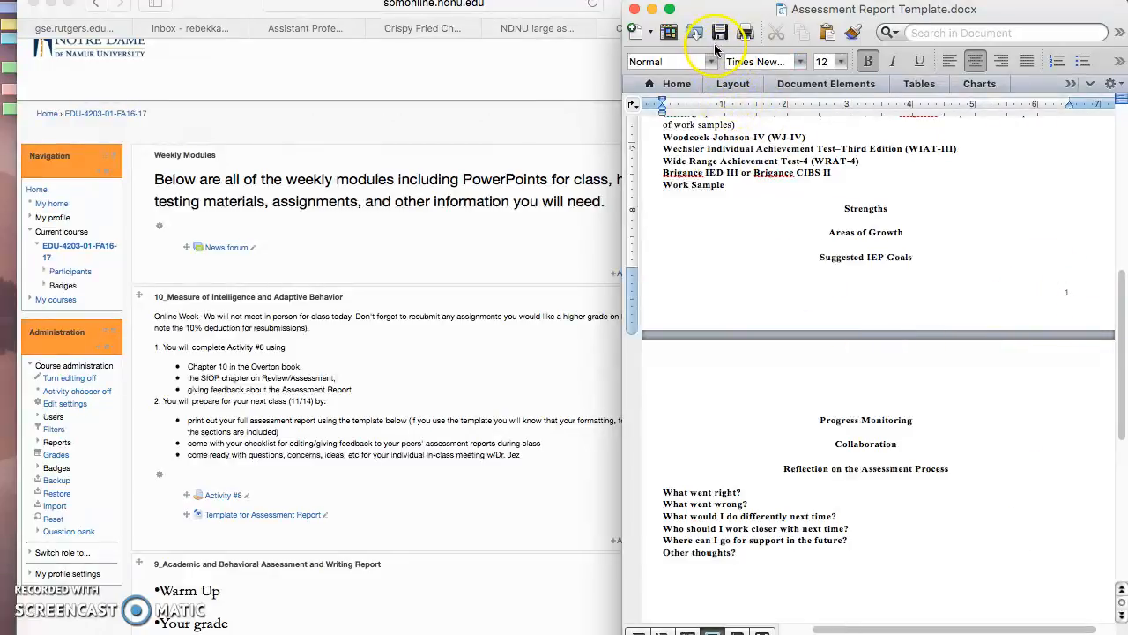
mouse_move(719, 32)
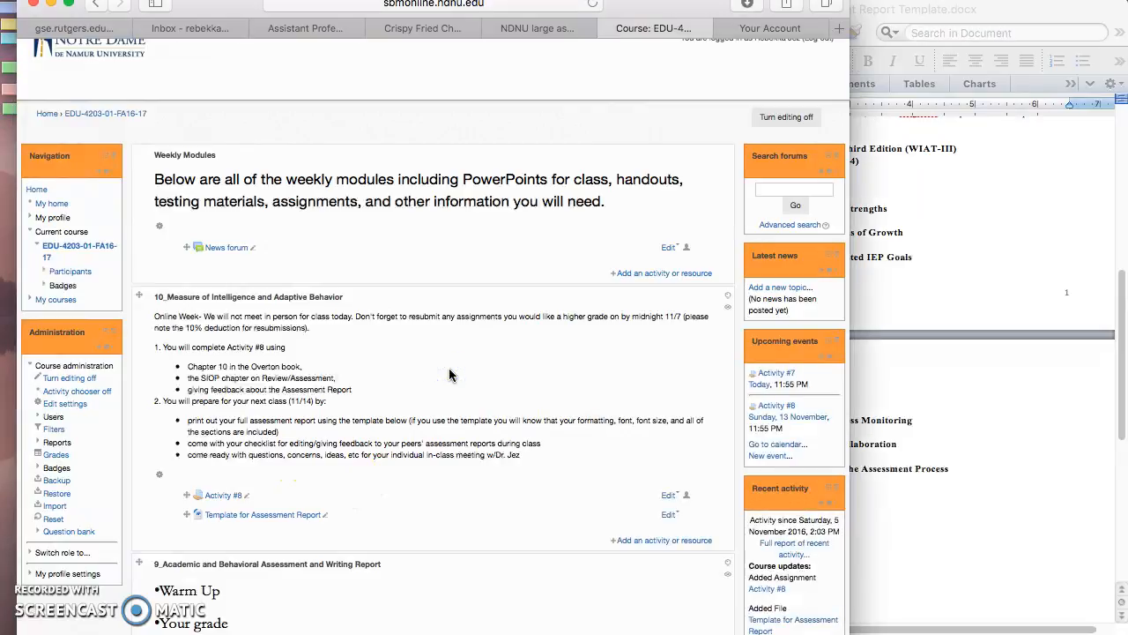
mouse_move(526, 405)
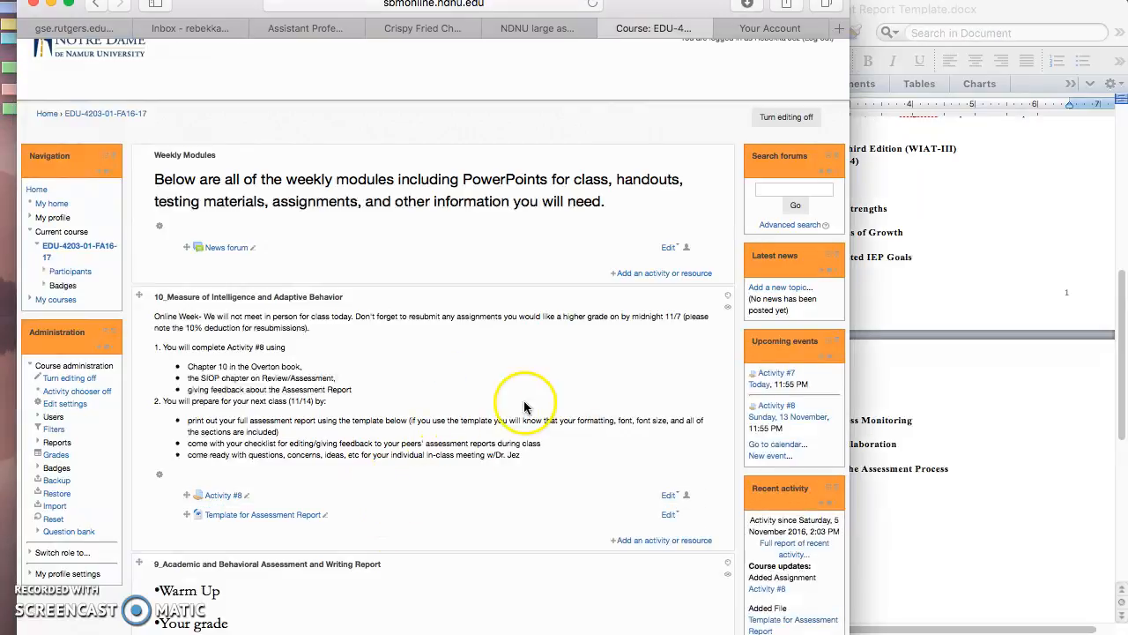